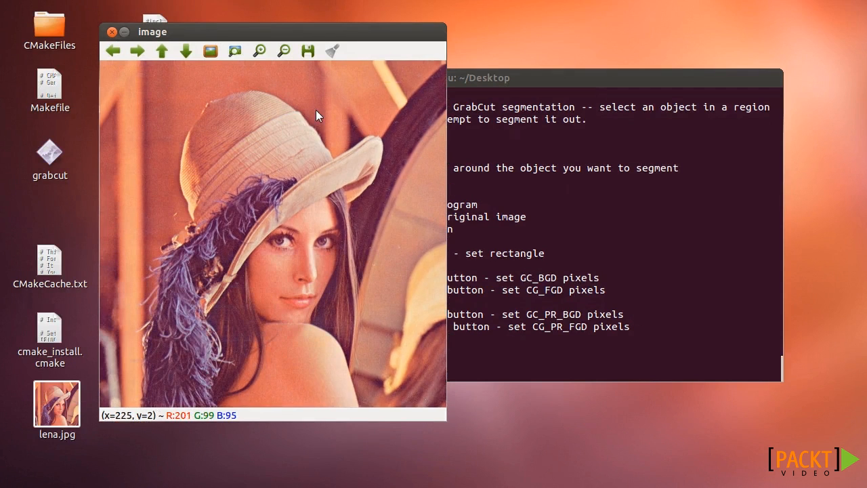
pyautogui.moveTo(217, 119)
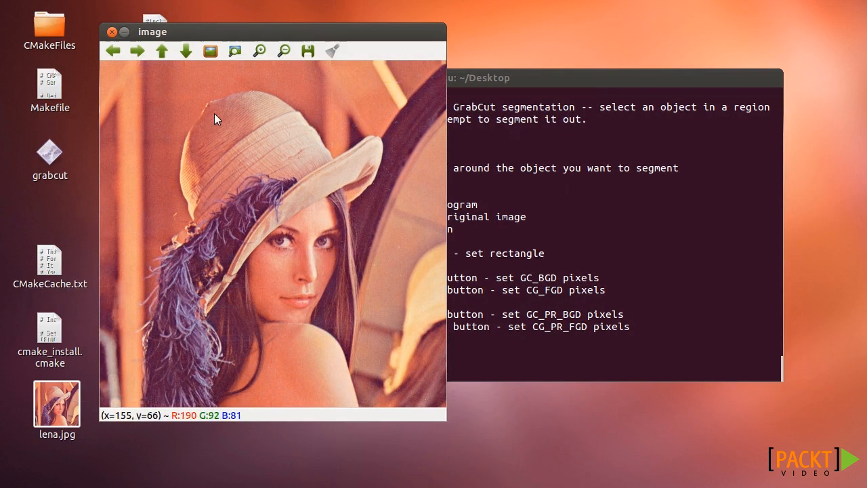
pyautogui.moveTo(157, 85)
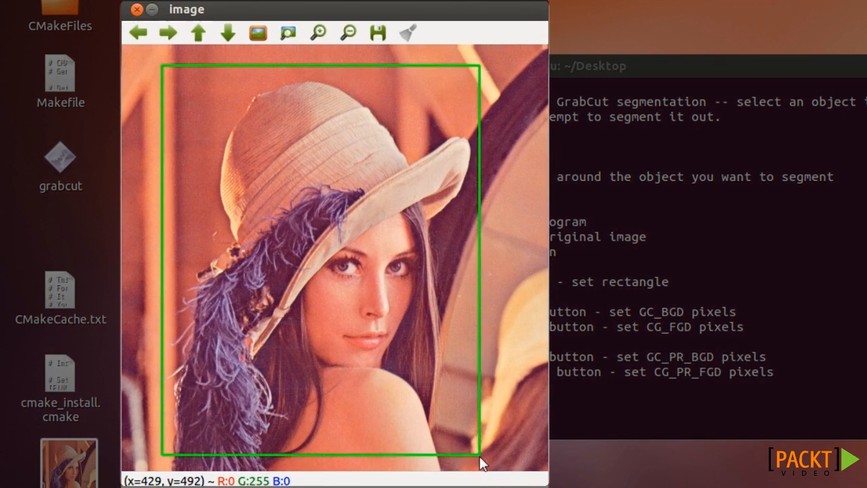
# Step: Drag the rectangle around the woman to start GrabCut segmentation
pyautogui.moveTo(481, 464); pyautogui.dragTo(493, 479)
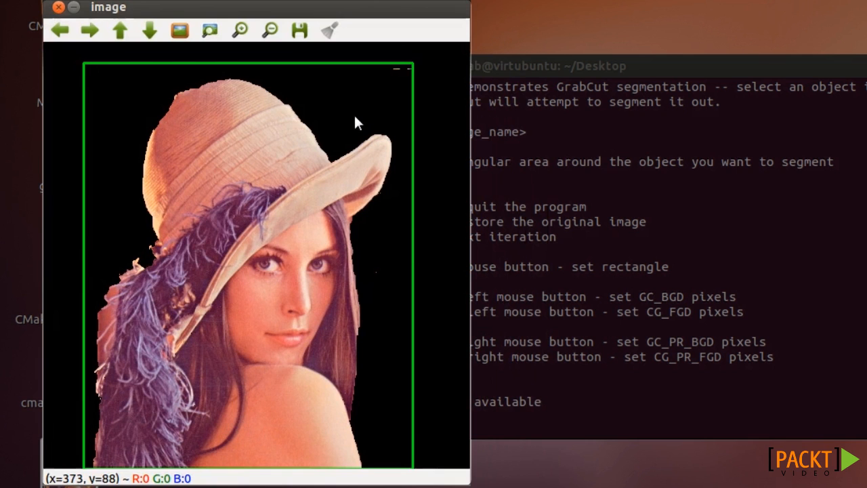
pyautogui.moveTo(396, 80)
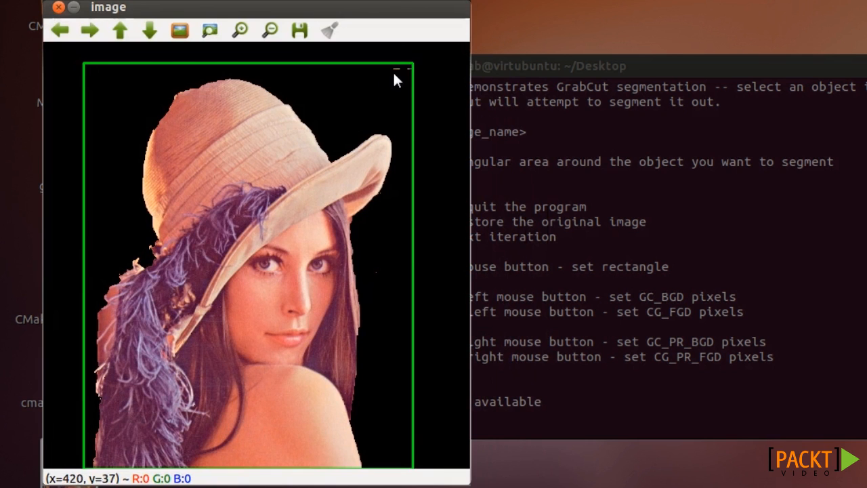
pyautogui.moveTo(310, 174)
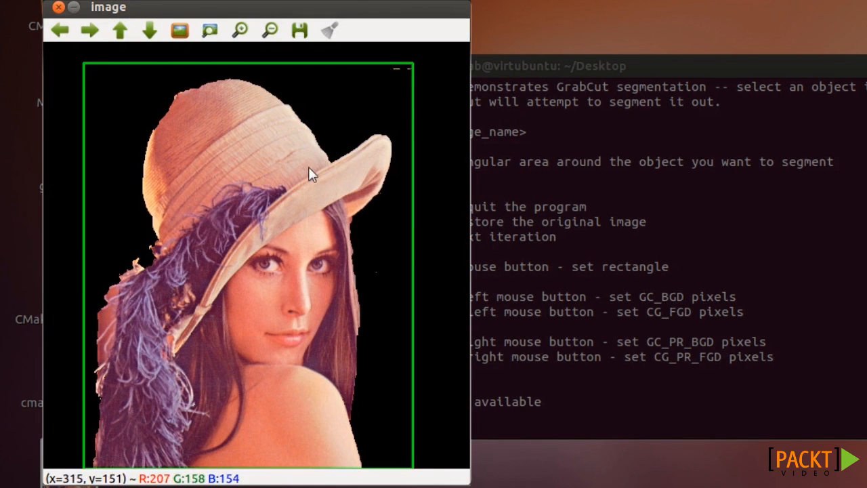
# Step: Trace red foreground strokes over the hat top, hat side, hair, shoulder and face
pyautogui.moveTo(311, 159); pyautogui.dragTo(207, 109)
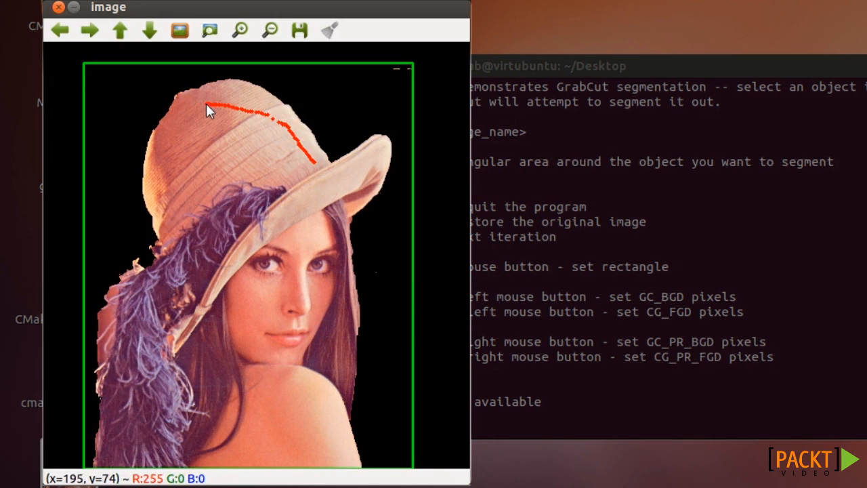
pyautogui.moveTo(211, 109); pyautogui.dragTo(180, 261)
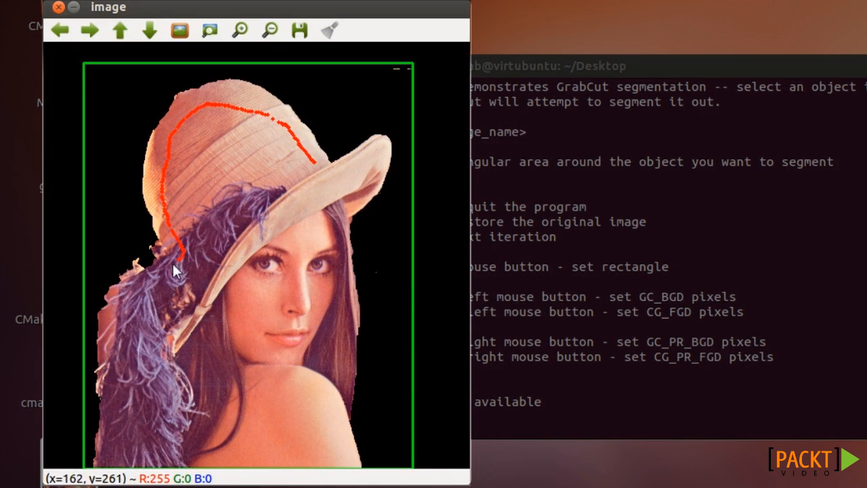
pyautogui.moveTo(180, 260); pyautogui.dragTo(149, 465)
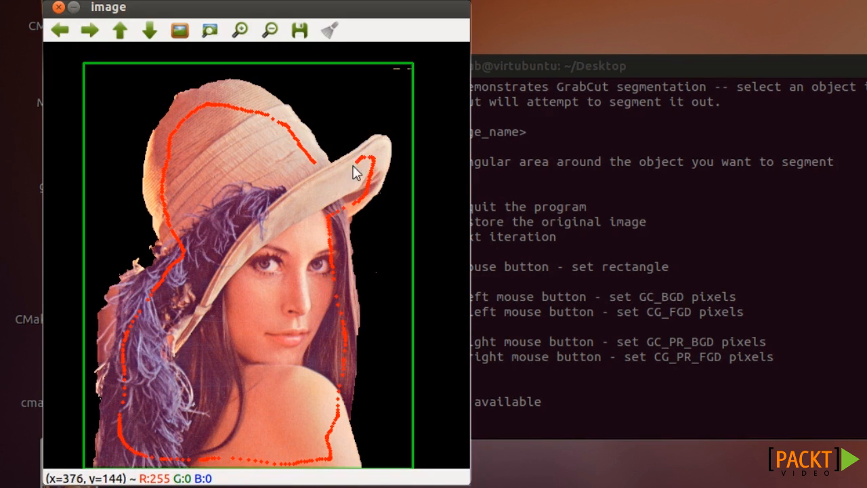
pyautogui.moveTo(352, 172); pyautogui.dragTo(276, 266)
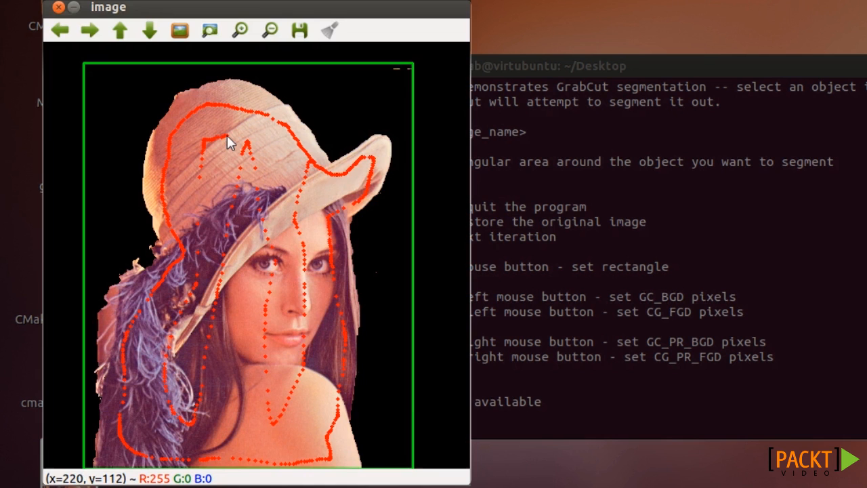
pyautogui.moveTo(114, 317)
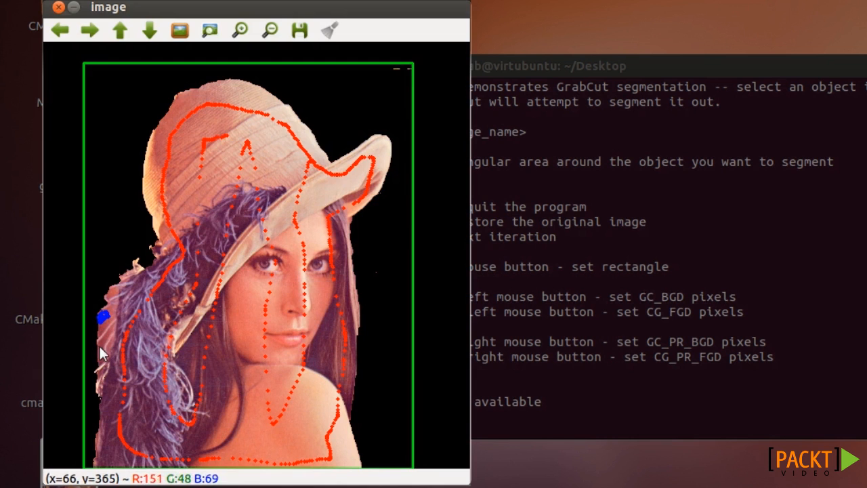
pyautogui.moveTo(102, 342)
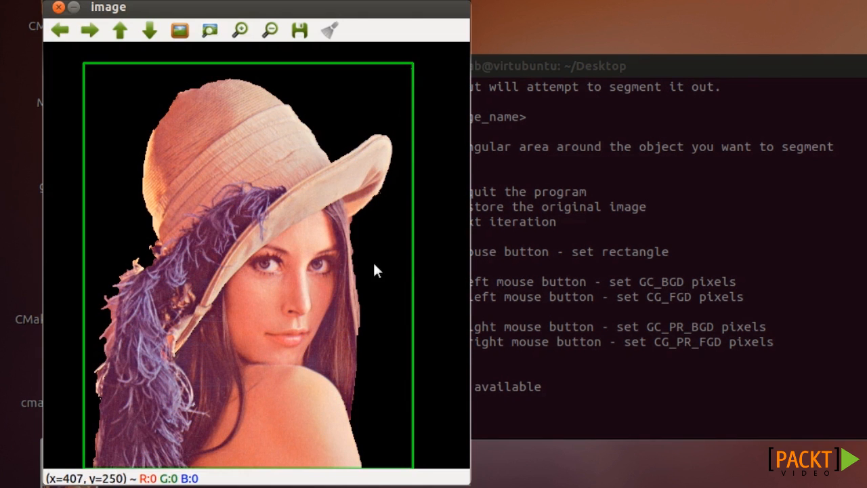
pyautogui.moveTo(271, 149)
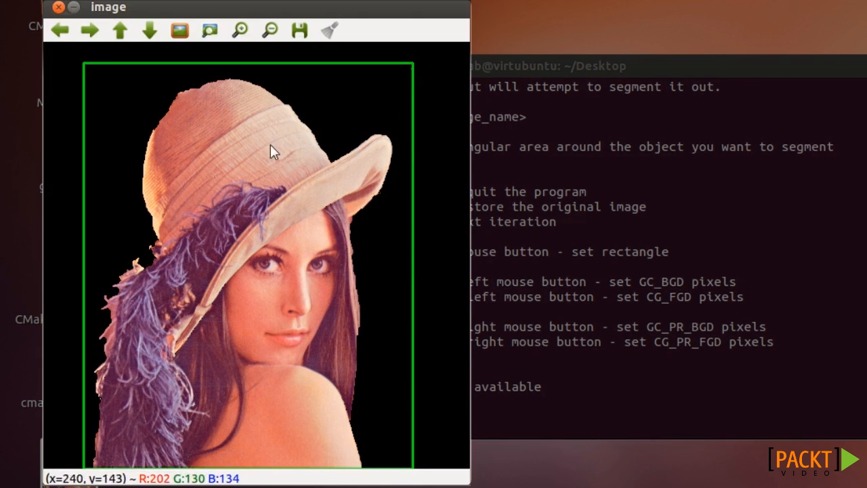
pyautogui.moveTo(237, 181)
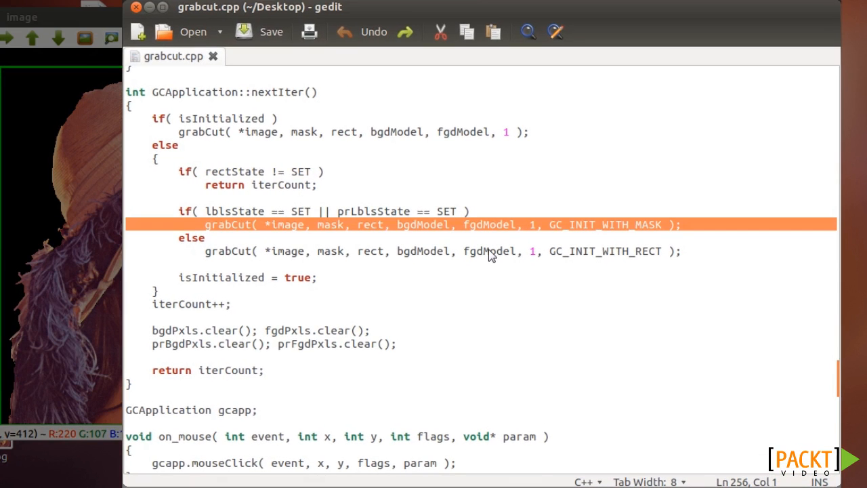
pyautogui.moveTo(229, 228)
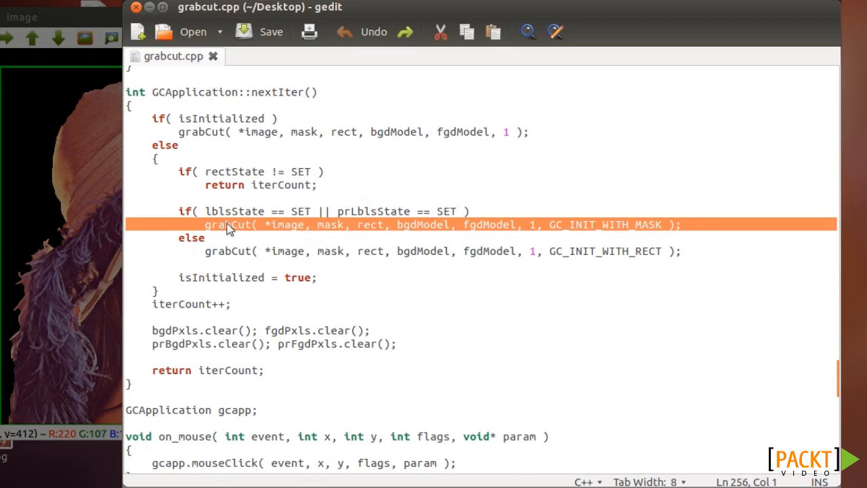
# Step: Highlight the image and mask arguments in the GC_INIT_WITH_MASK grabCut call
pyautogui.click(232, 224)
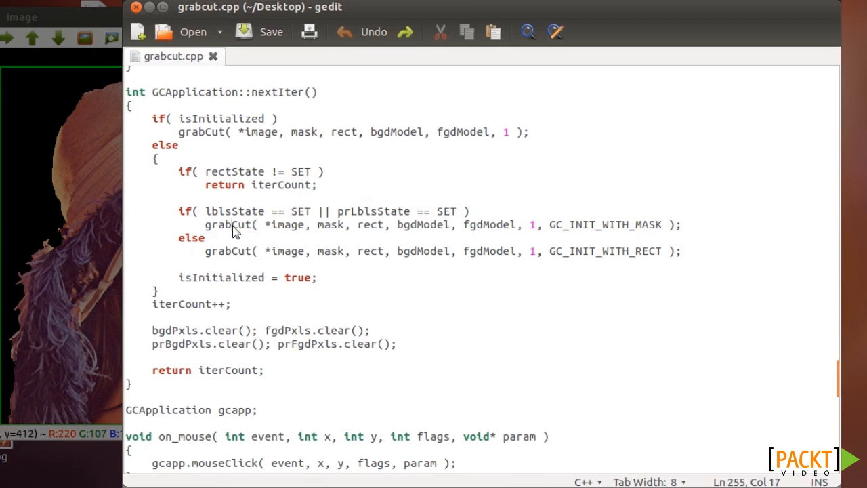
pyautogui.doubleClick(287, 224)
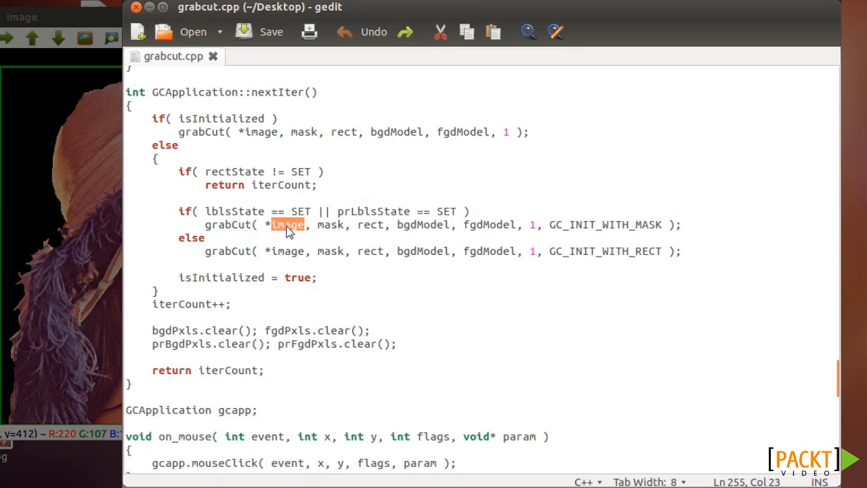
pyautogui.doubleClick(331, 224)
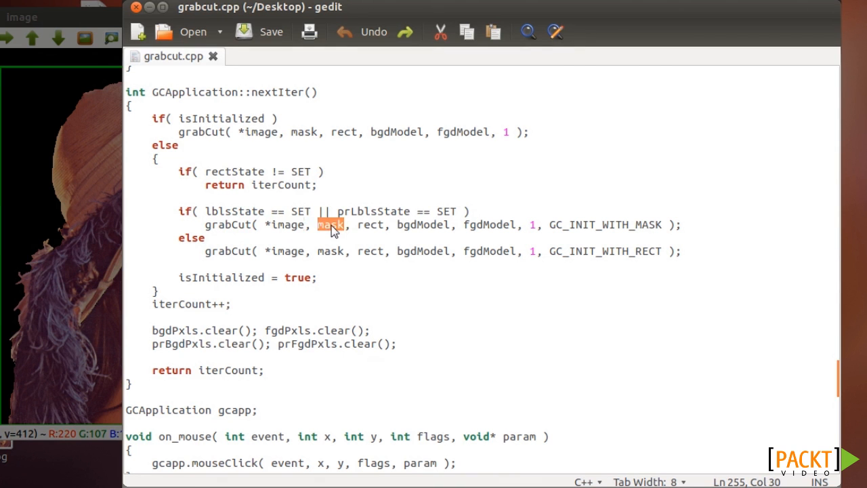
pyautogui.moveTo(395, 13)
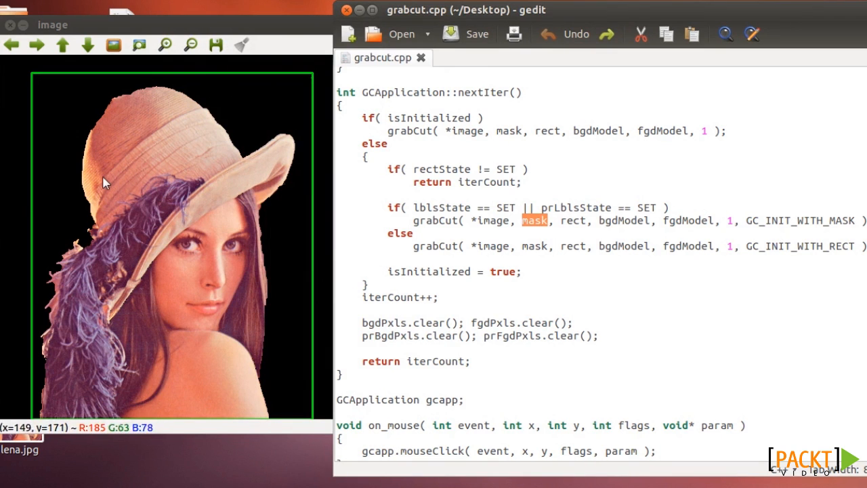
pyautogui.moveTo(145, 181)
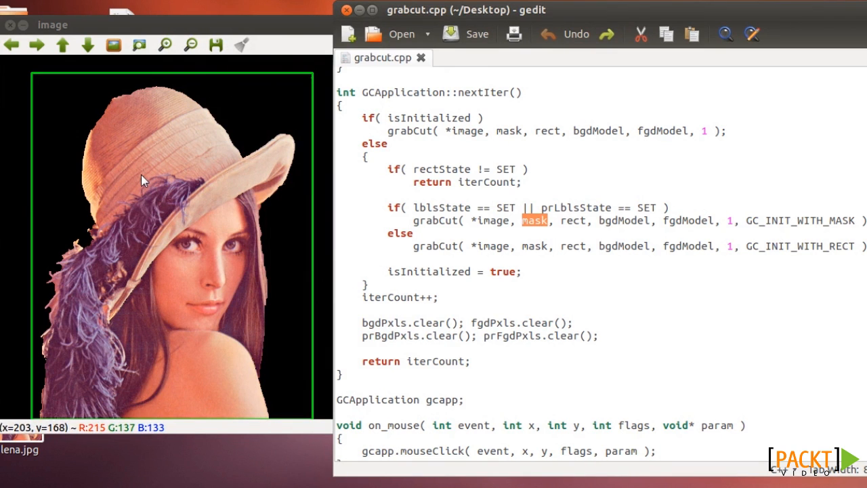
pyautogui.moveTo(149, 169)
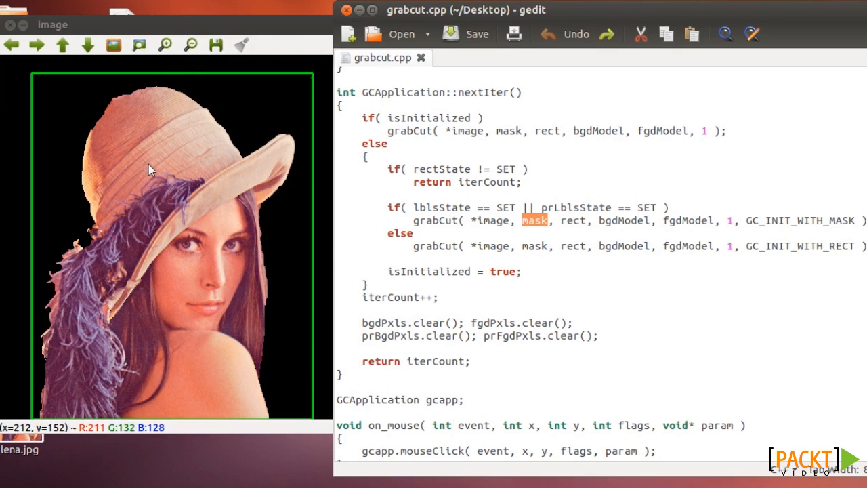
pyautogui.moveTo(239, 187)
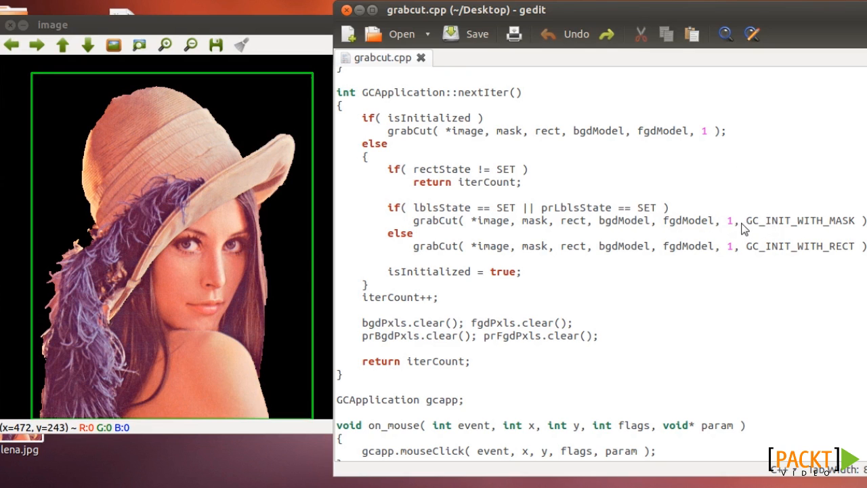
pyautogui.doubleClick(786, 220)
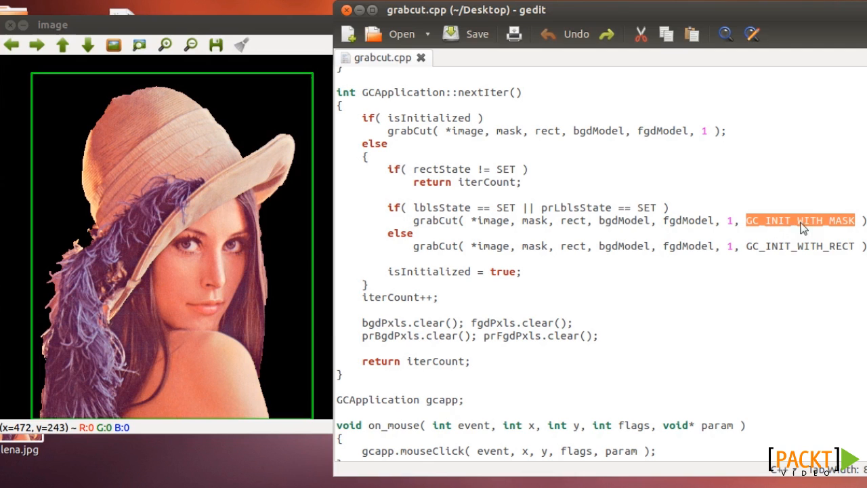
pyautogui.doubleClick(535, 220)
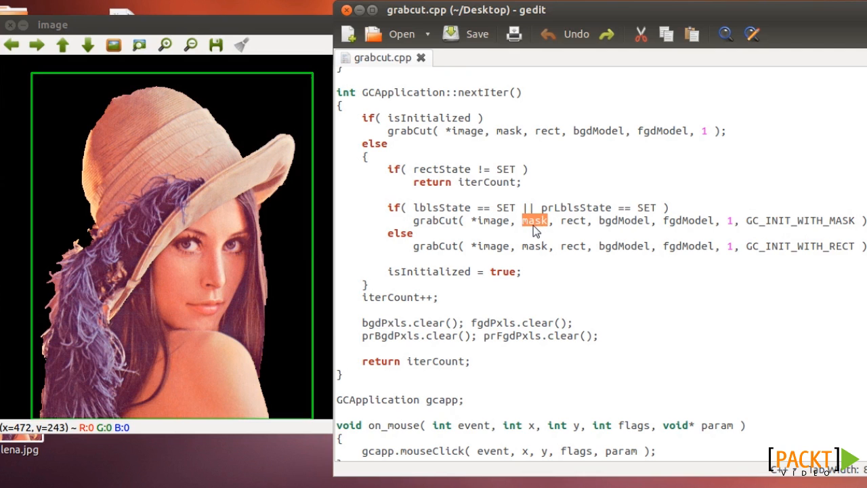
pyautogui.moveTo(177, 209)
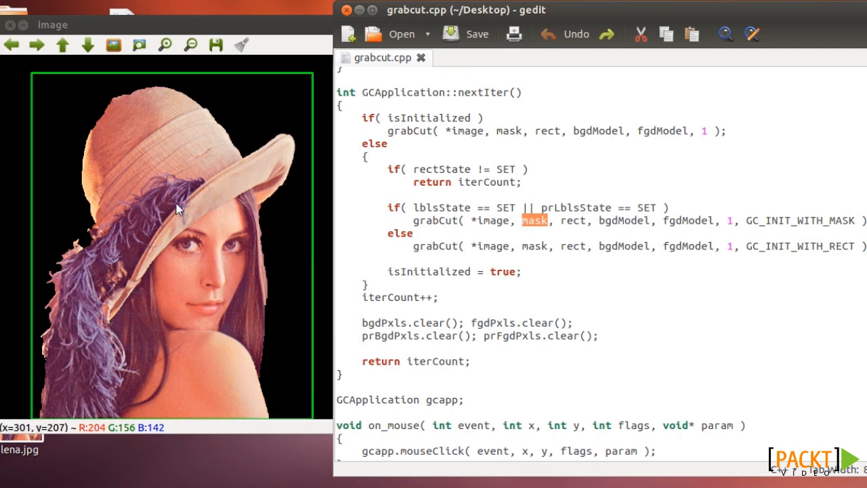
pyautogui.moveTo(66, 154)
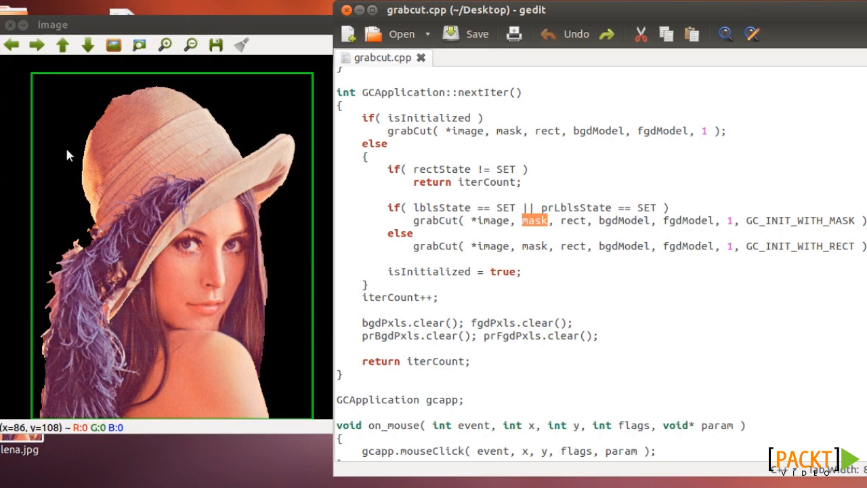
pyautogui.moveTo(172, 170)
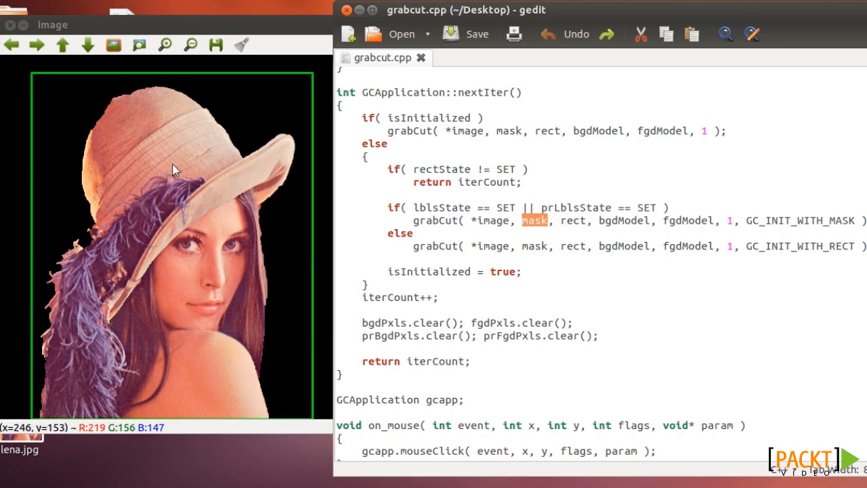
pyautogui.doubleClick(762, 246)
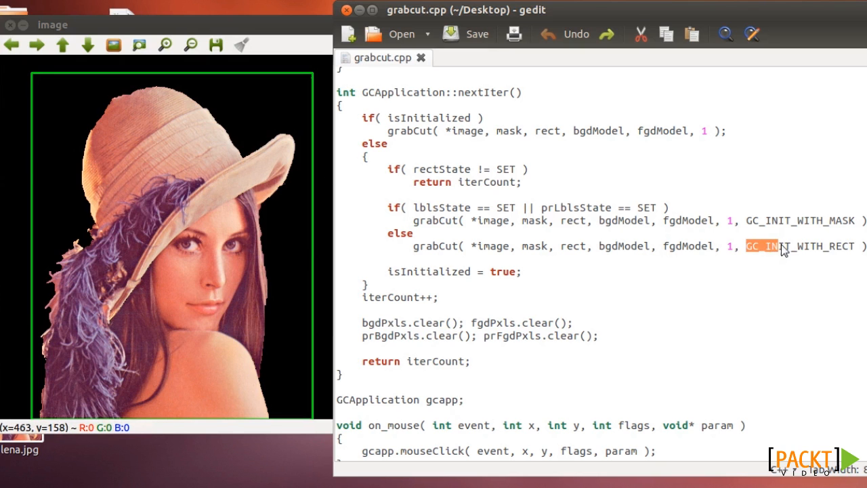
pyautogui.doubleClick(813, 246)
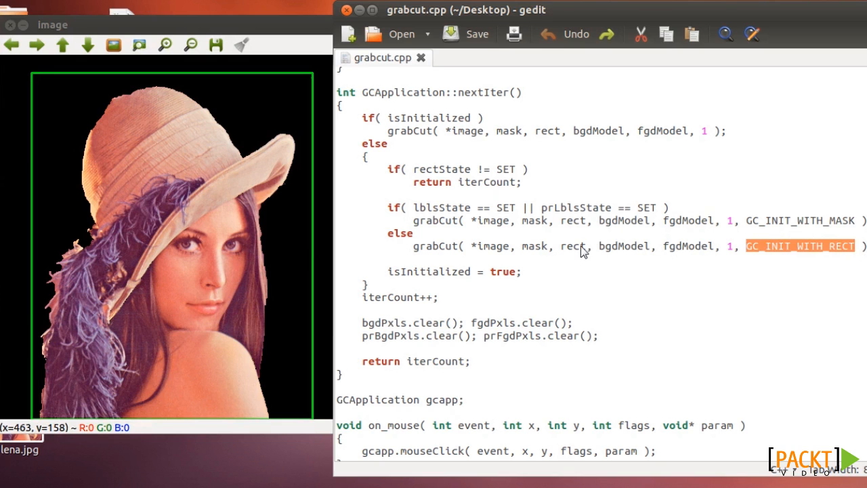
pyautogui.doubleClick(572, 245)
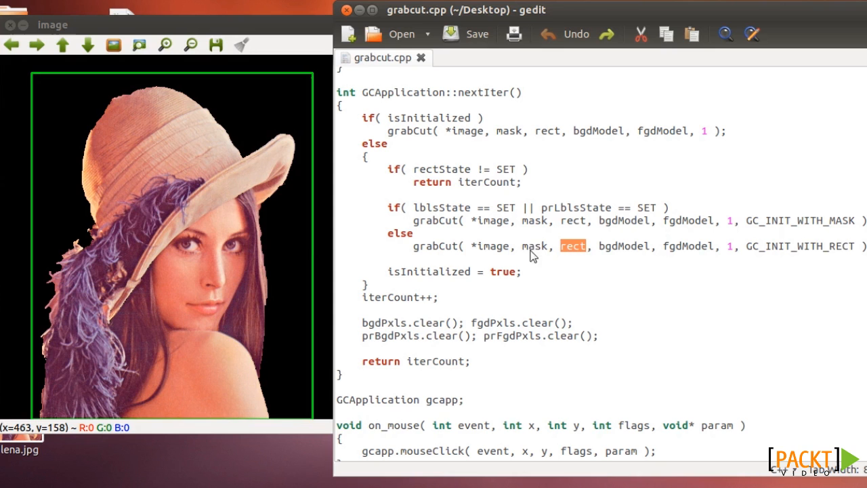
pyautogui.moveTo(38, 88)
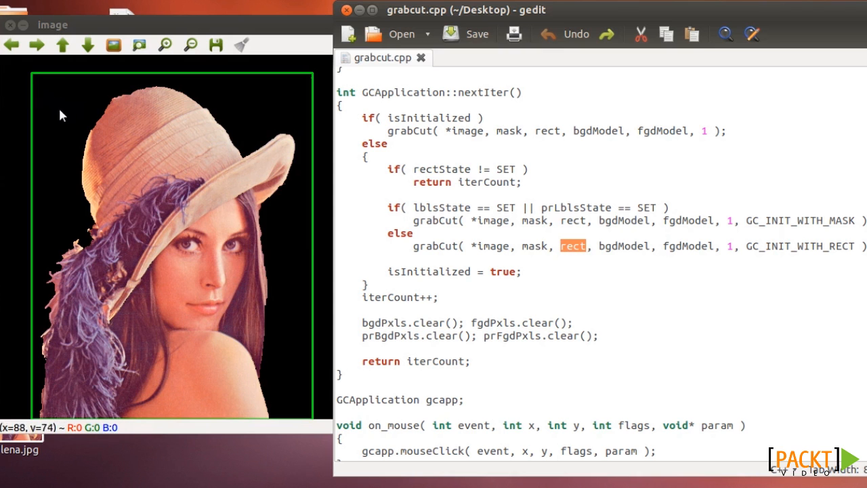
pyautogui.moveTo(175, 111)
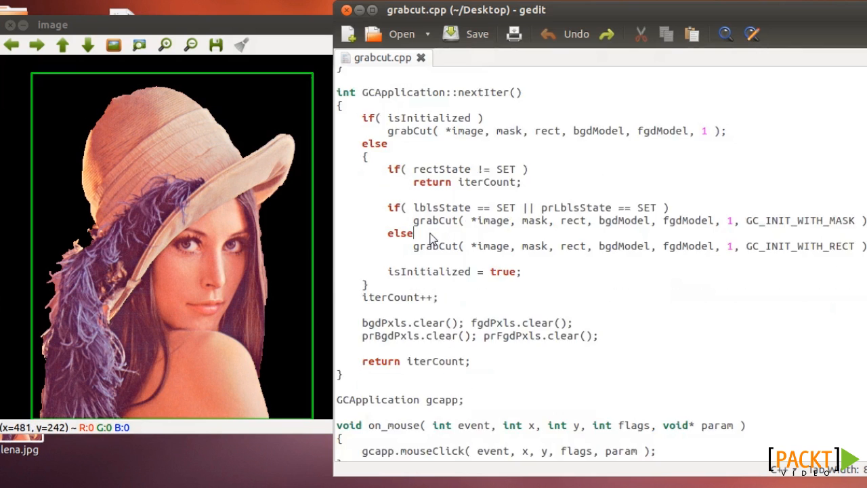
# Step: Highlight GC_BGD, GC_FGD and GC_PR_BGD labels in setLblsInMask
pyautogui.doubleClick(435, 246)
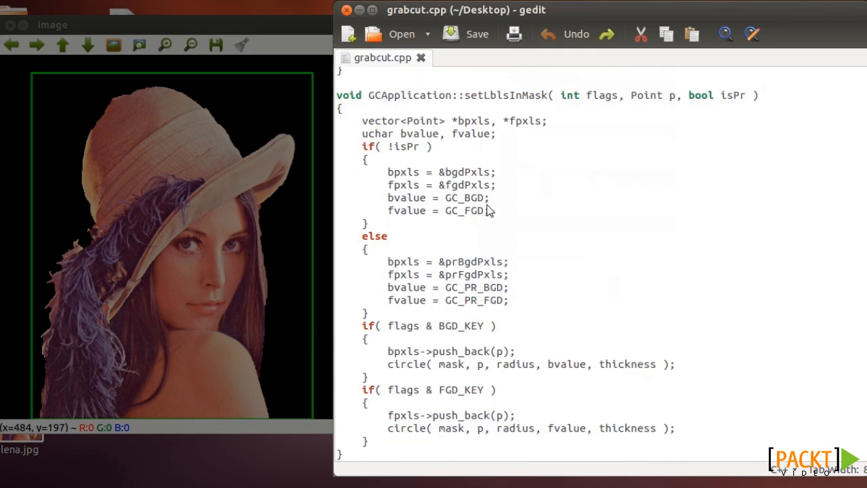
pyautogui.doubleClick(463, 197)
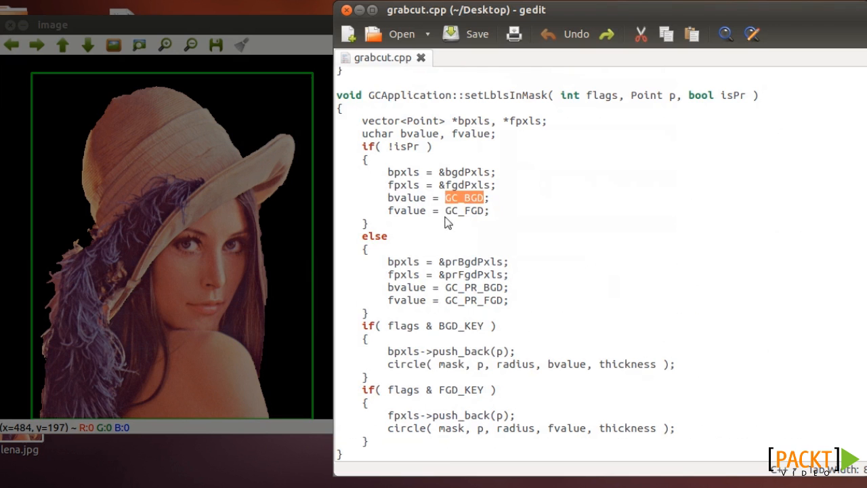
pyautogui.doubleClick(464, 210)
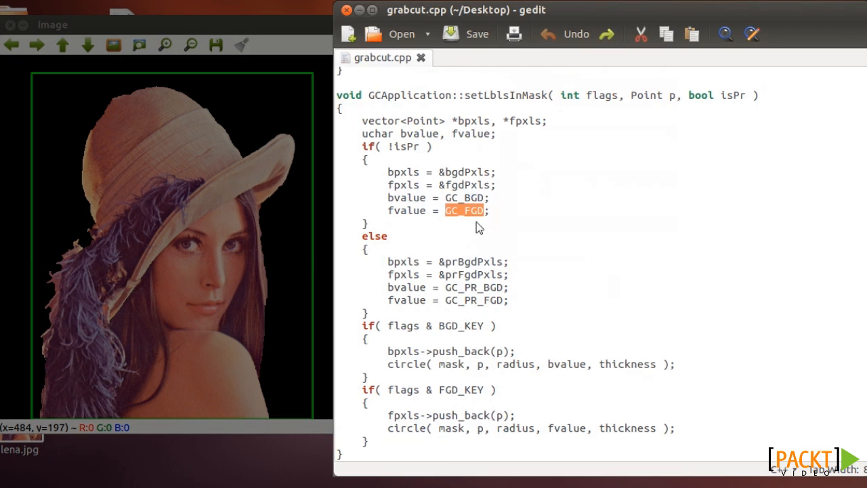
pyautogui.doubleClick(474, 287)
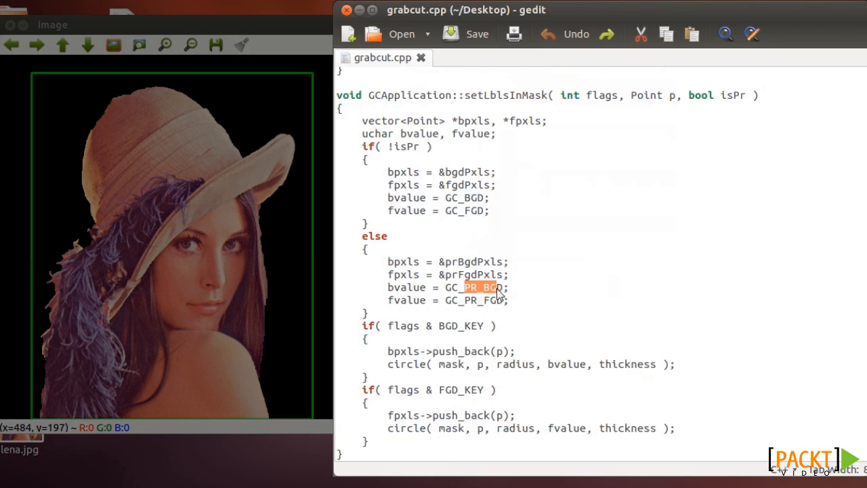
pyautogui.doubleClick(481, 300)
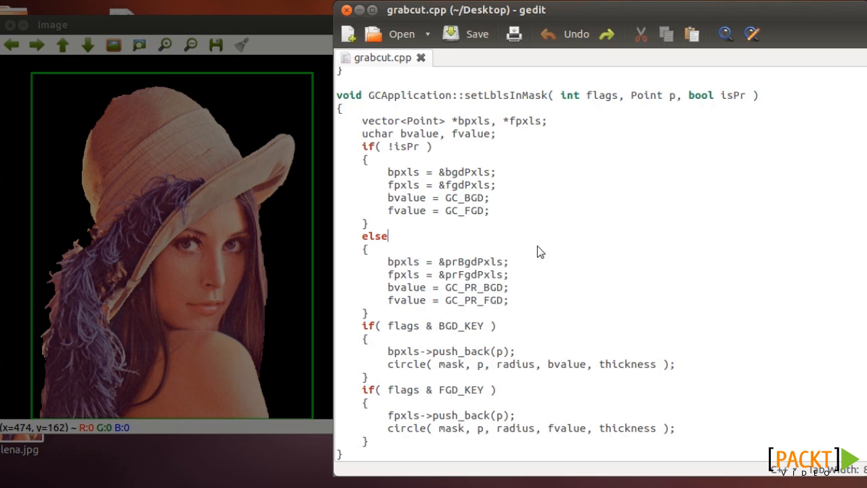
pyautogui.moveTo(559, 236)
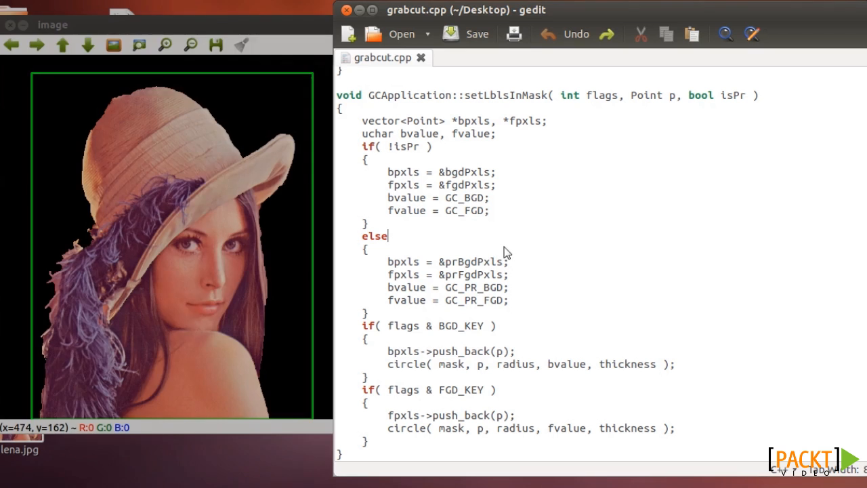
pyautogui.moveTo(476, 254)
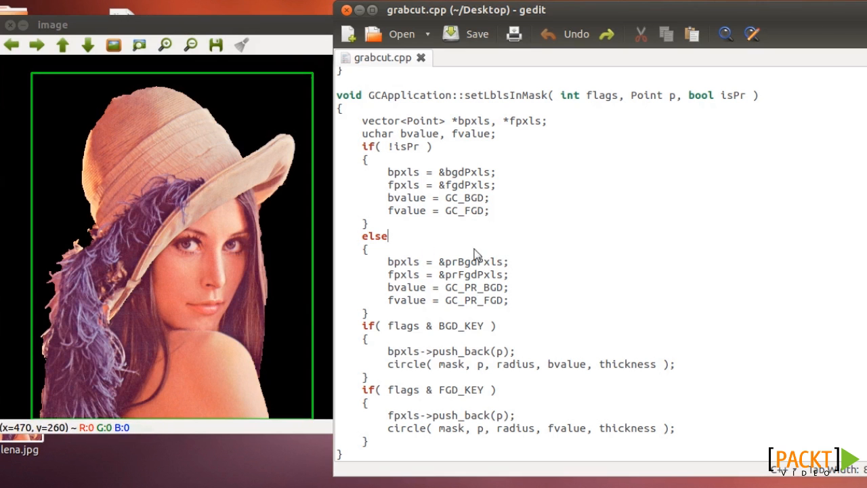